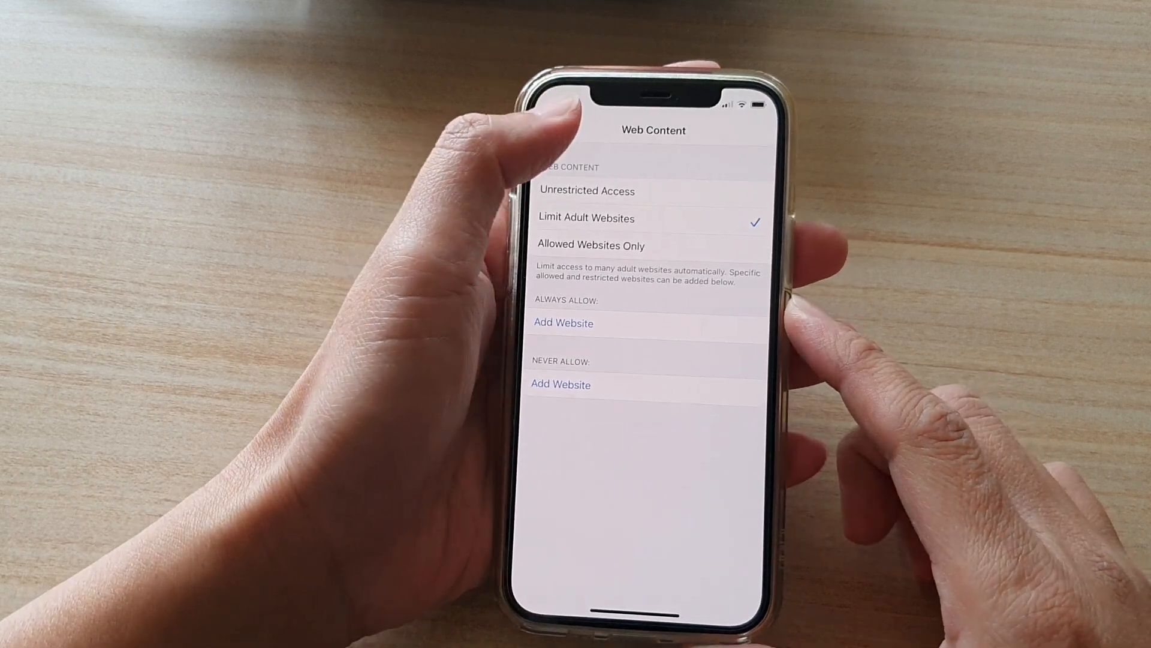
Step: Back out of Web Content to the Settings list and return to the home screen
click(573, 134)
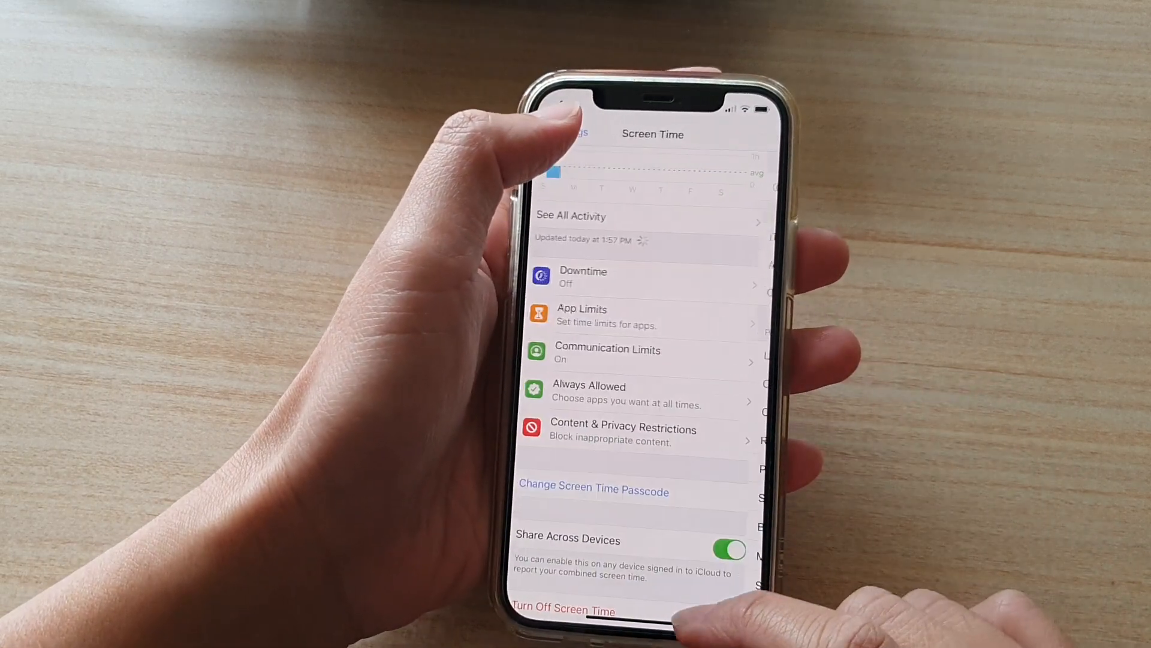
click(573, 134)
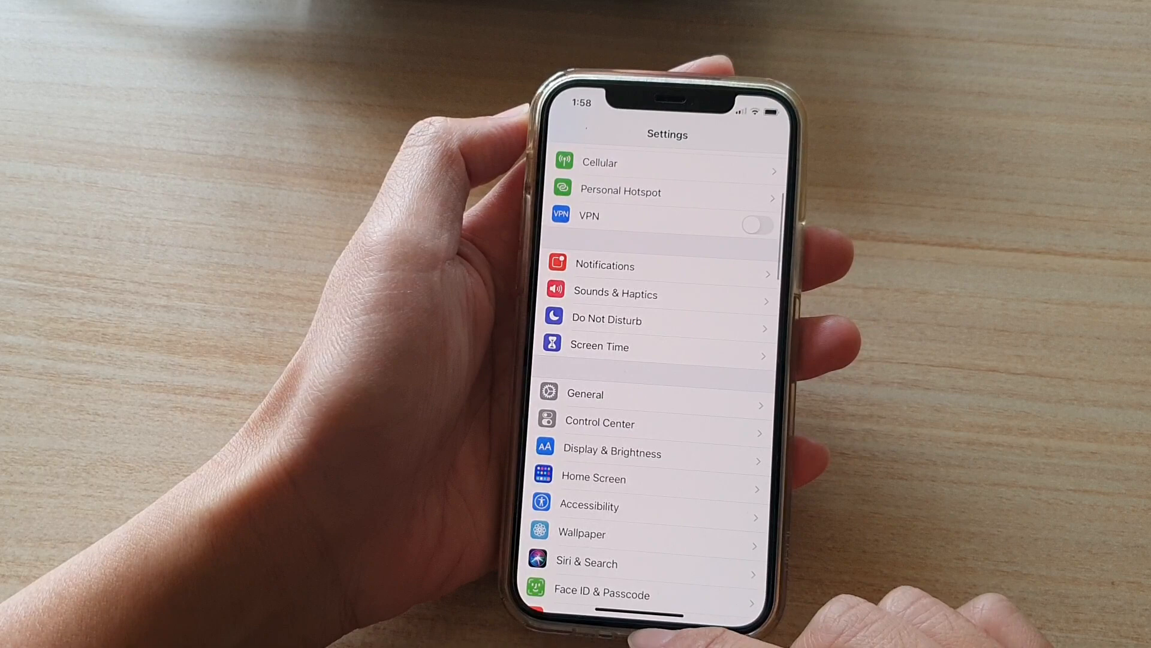
key(home)
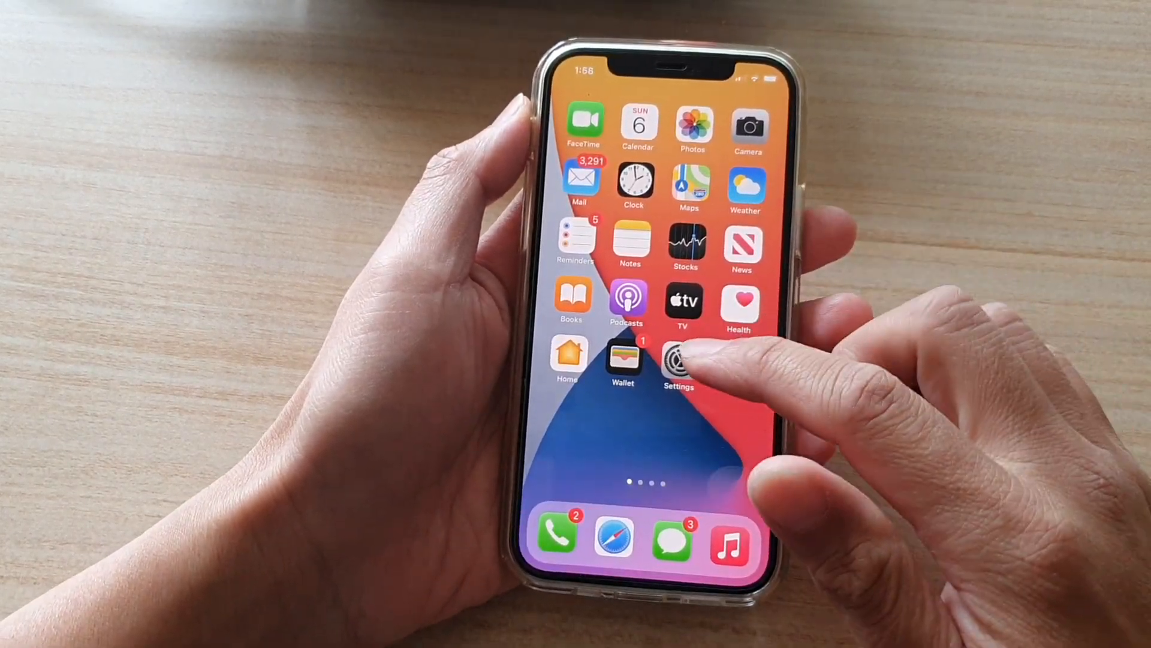
Step: Reopen Settings and navigate Screen Time > Content & Privacy Restrictions > Content Restrictions > Web Content
click(678, 360)
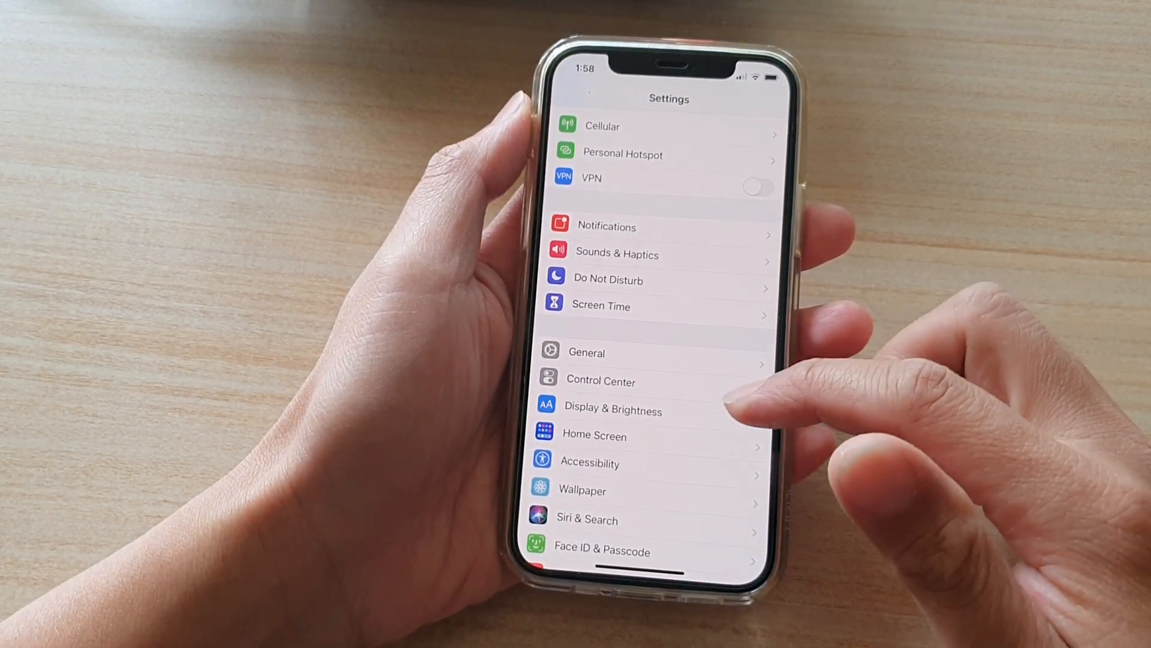
scroll(down, 3)
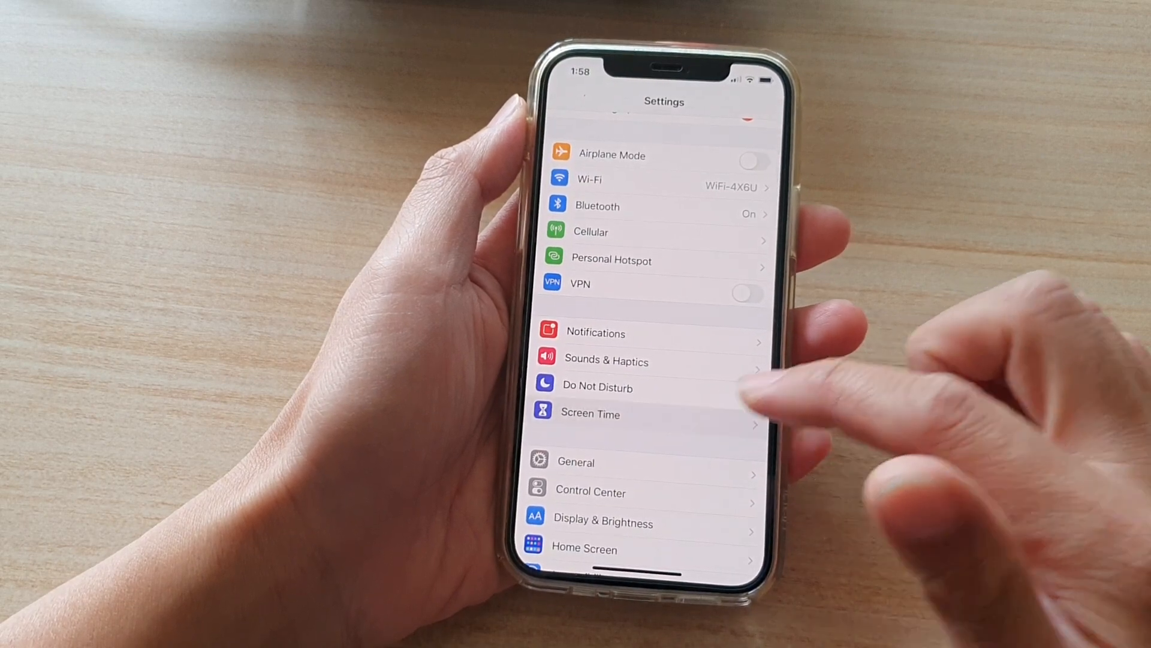
click(590, 413)
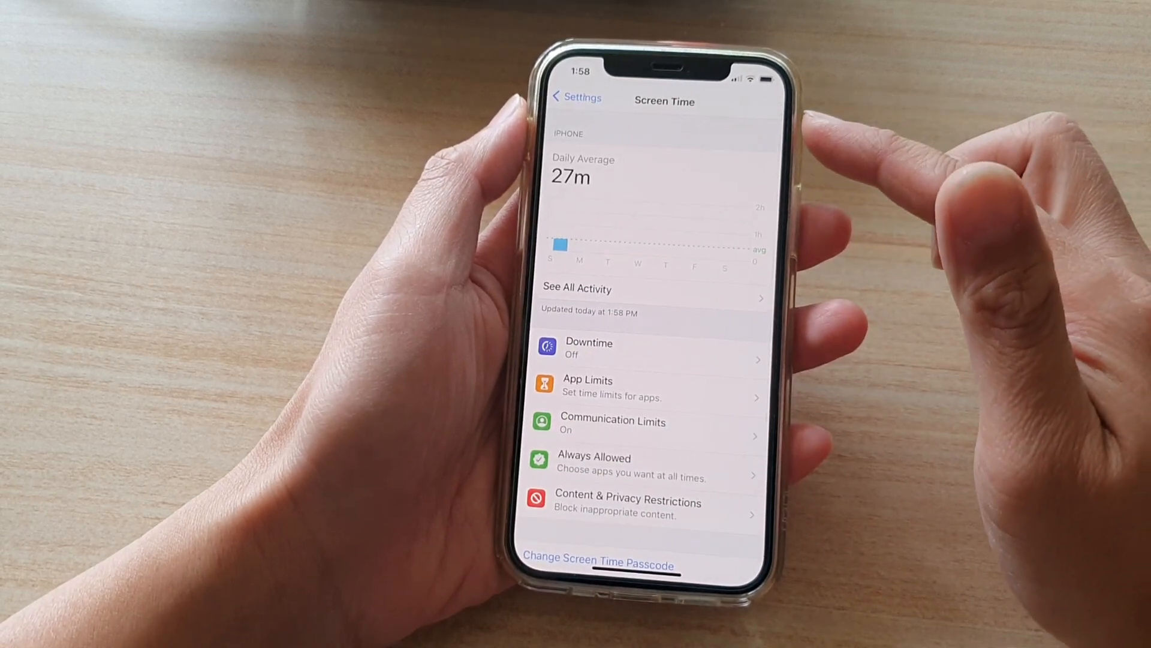
scroll(up, 3)
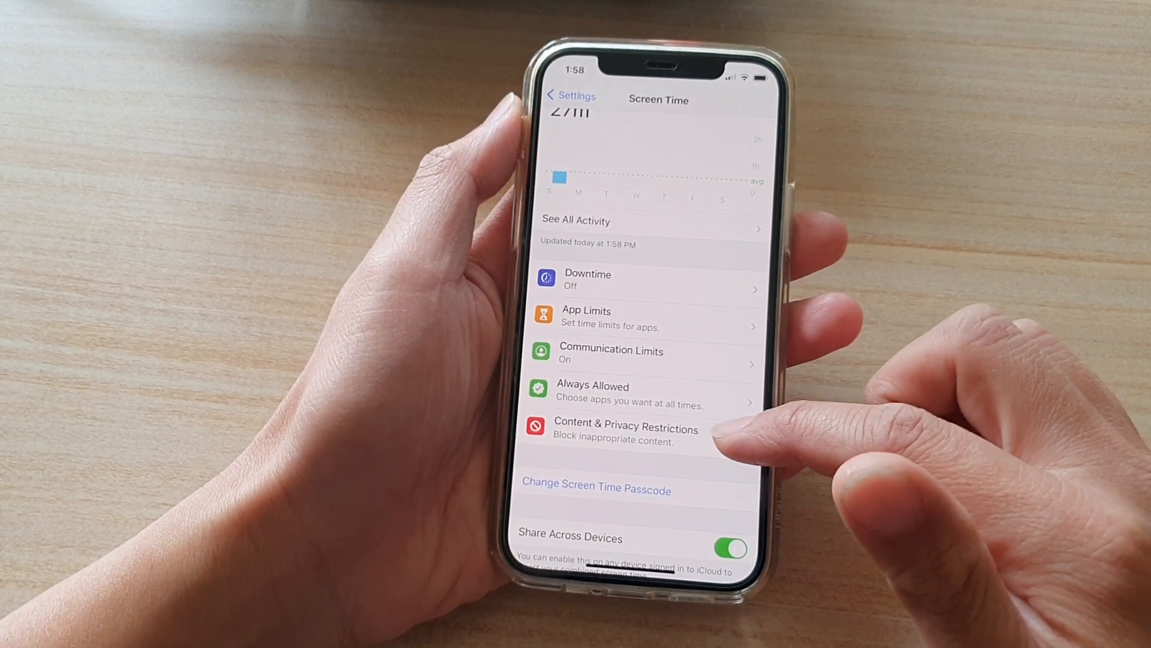
click(625, 429)
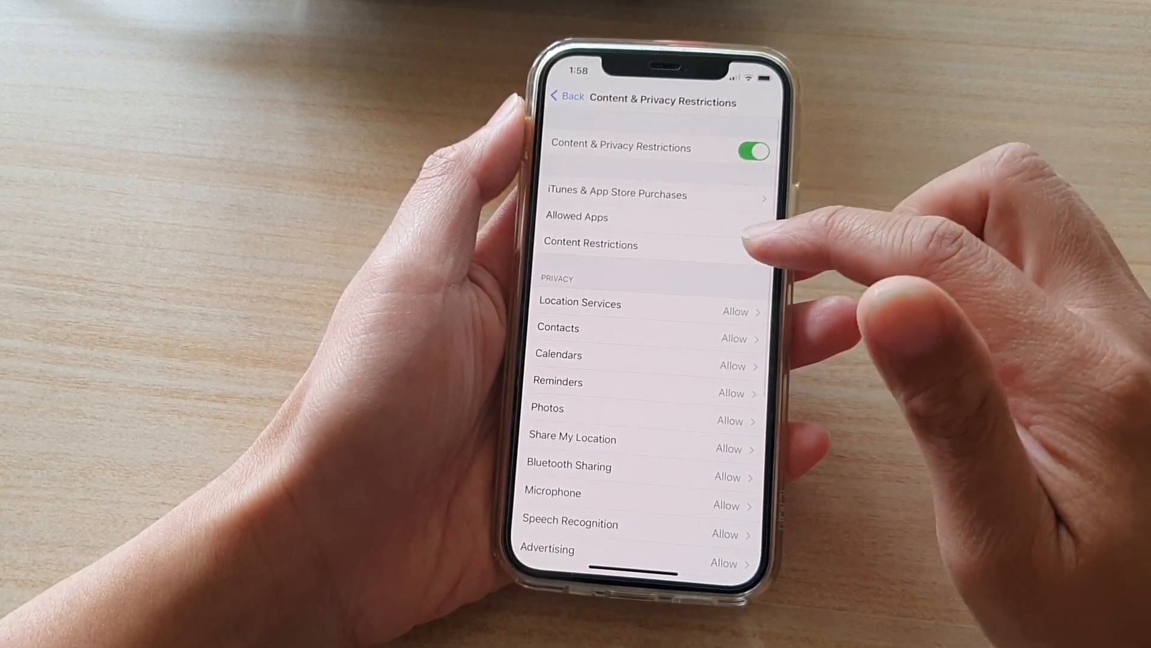
click(589, 243)
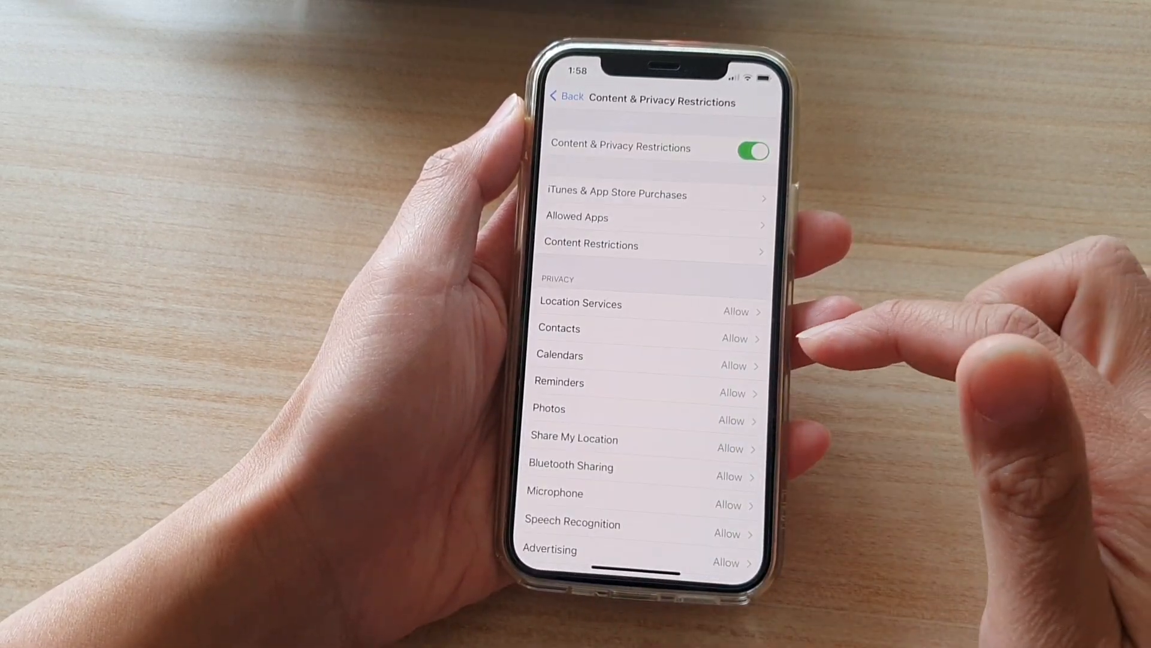
click(590, 244)
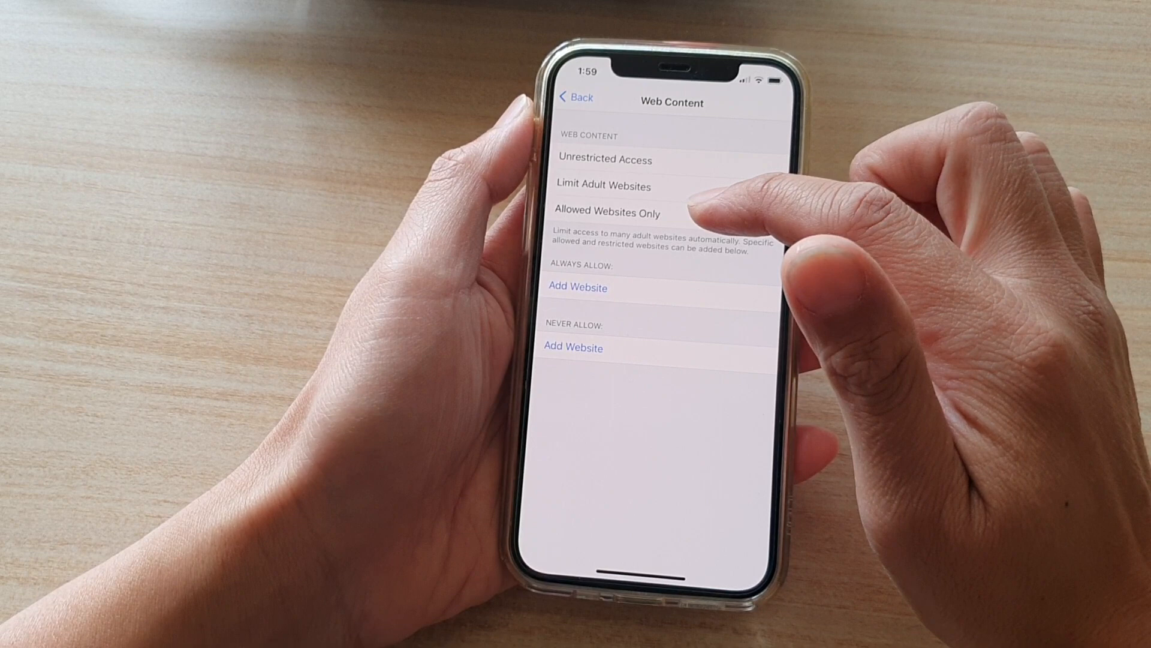
Step: Set Web Content to Allowed Websites Only and scroll the allowed list
click(607, 213)
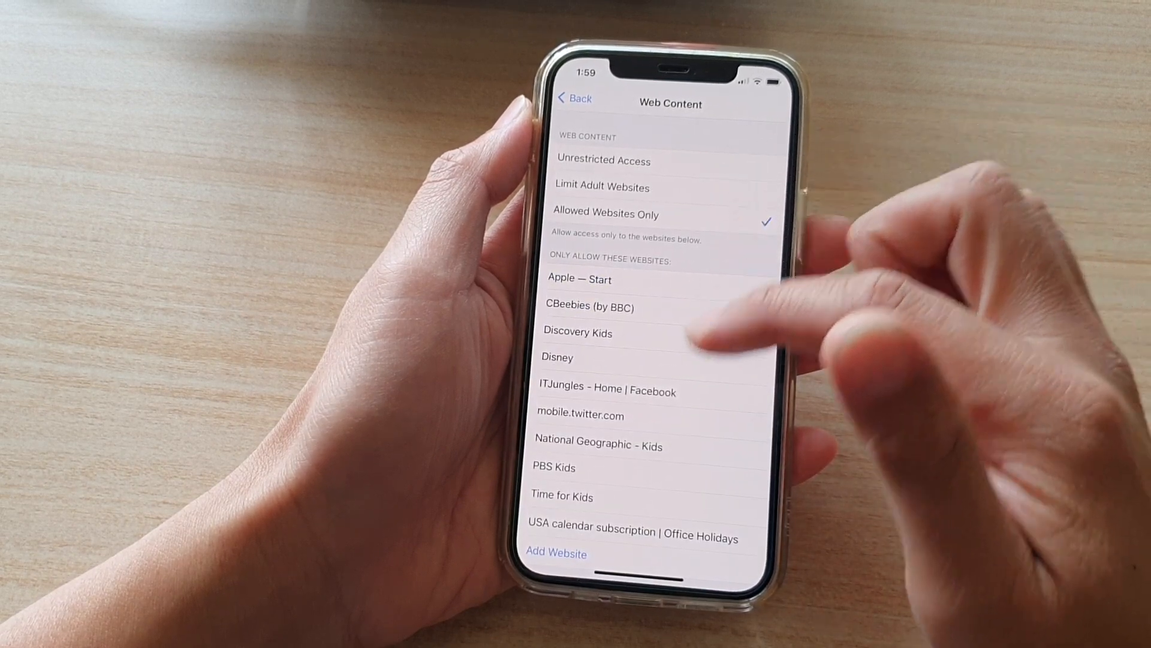
scroll(up, 3)
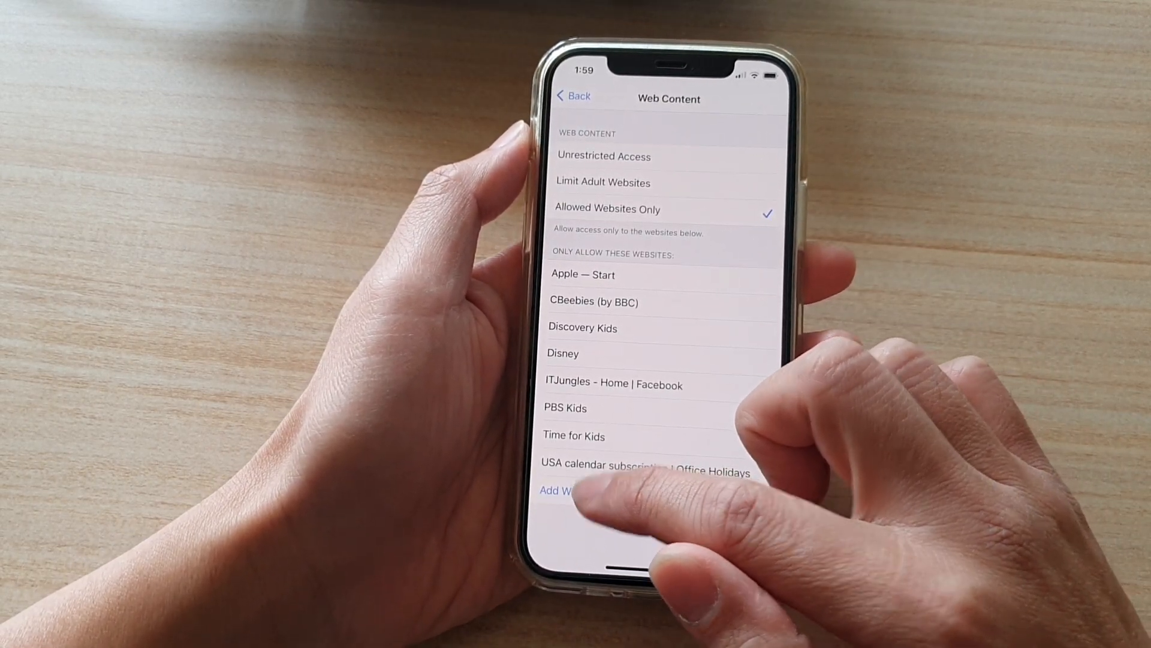
click(558, 491)
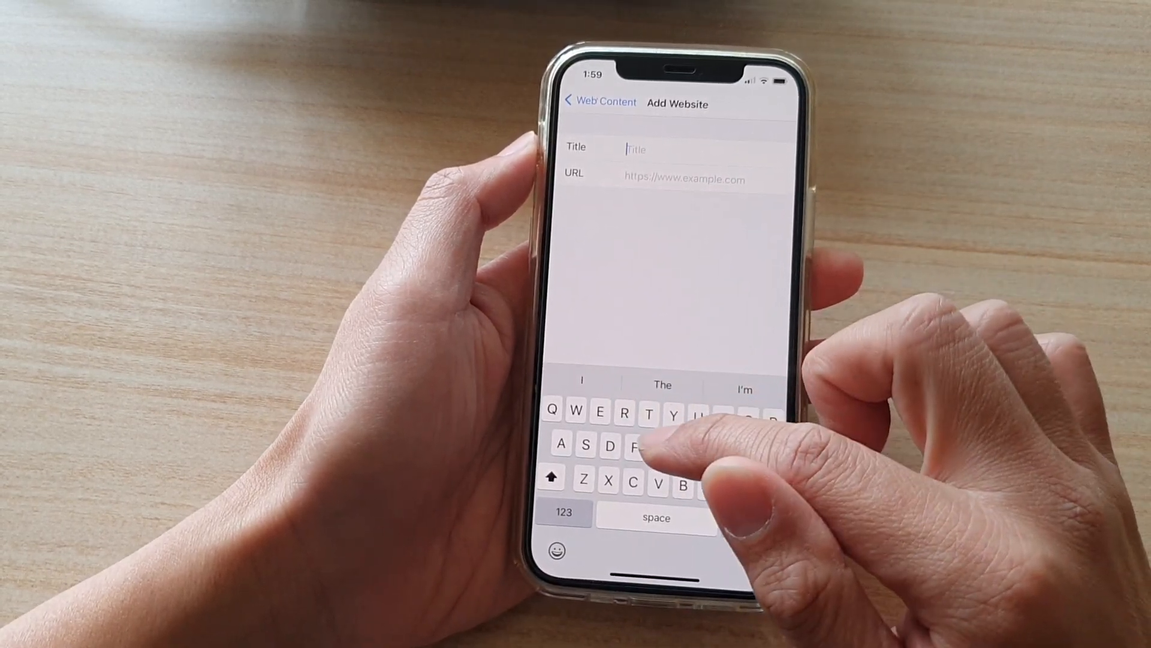
text(Google)
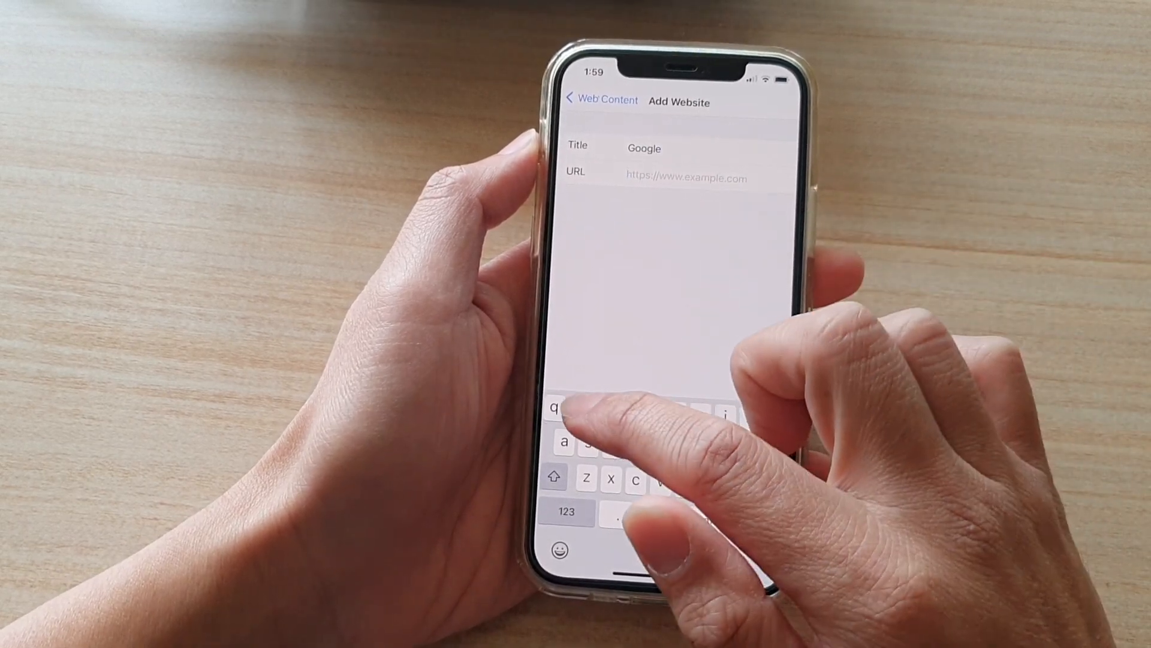
text(w)
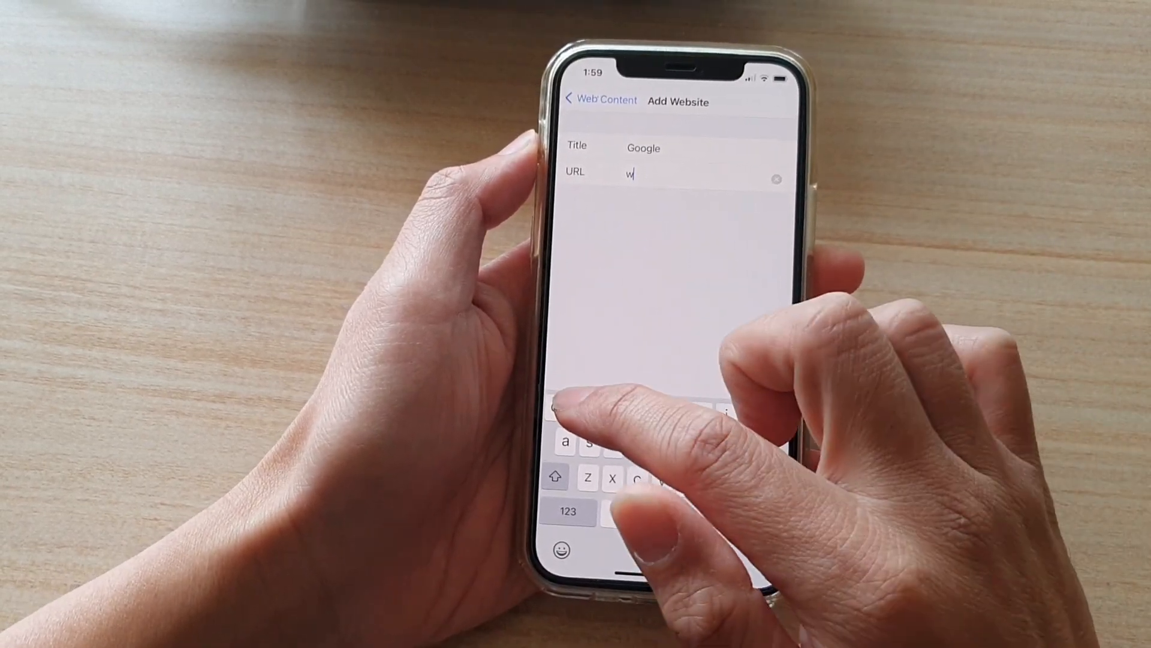
text(ww)
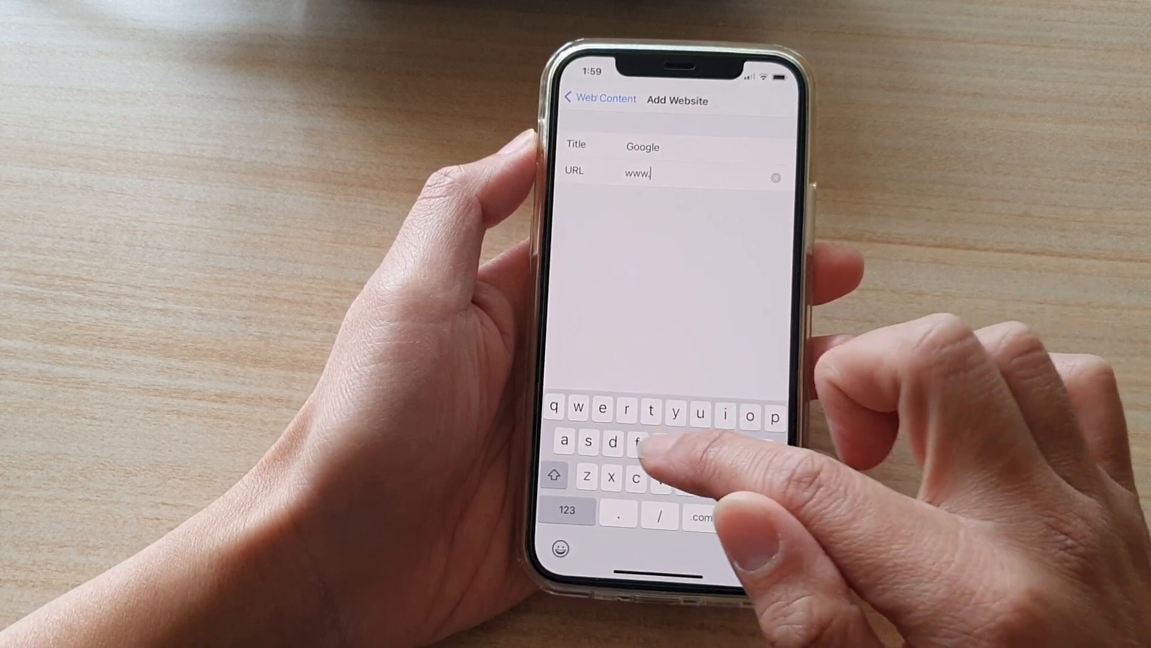
text(google)
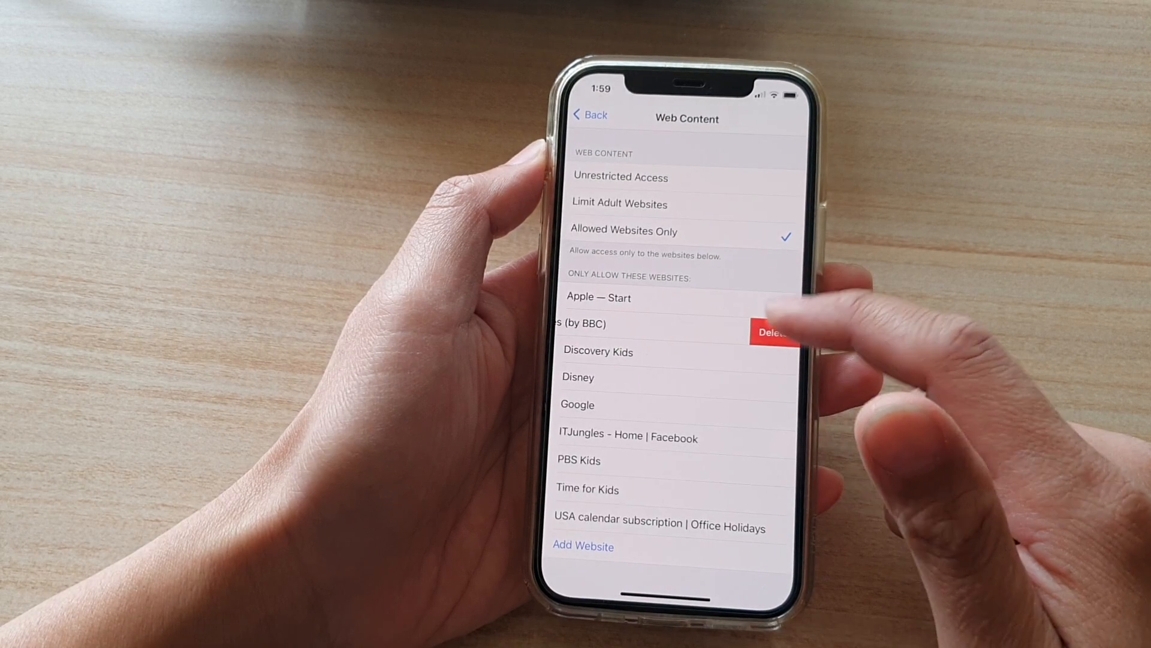
Step: Remove CBeebies (by BBC) and start a new allowed website entry
click(771, 332)
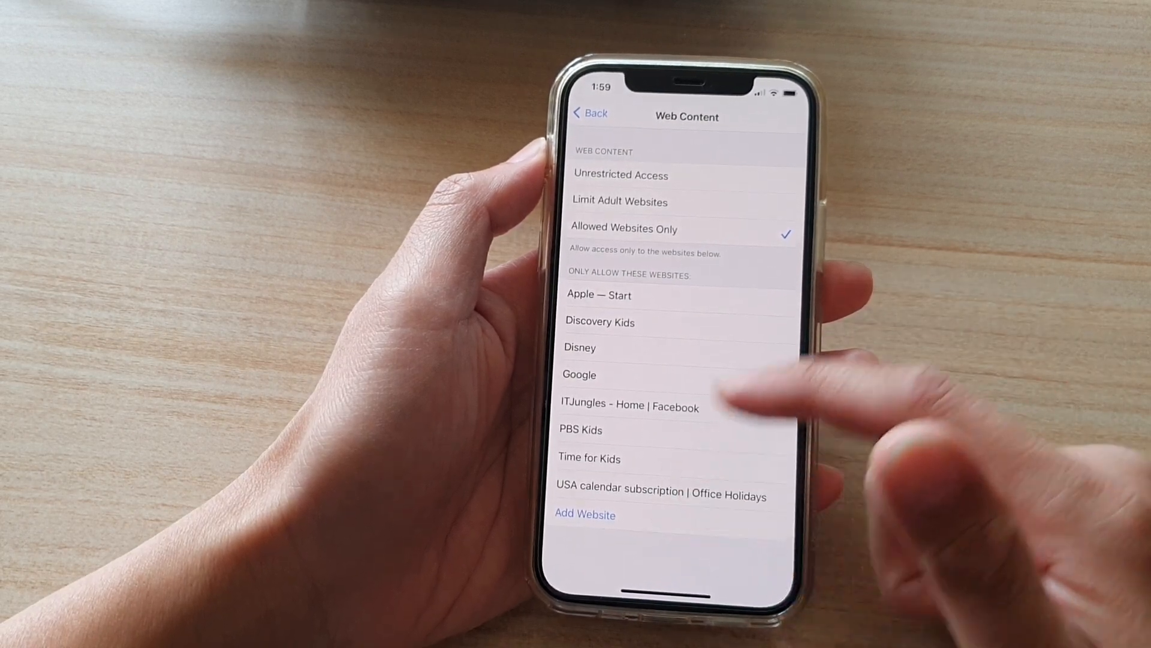
click(585, 514)
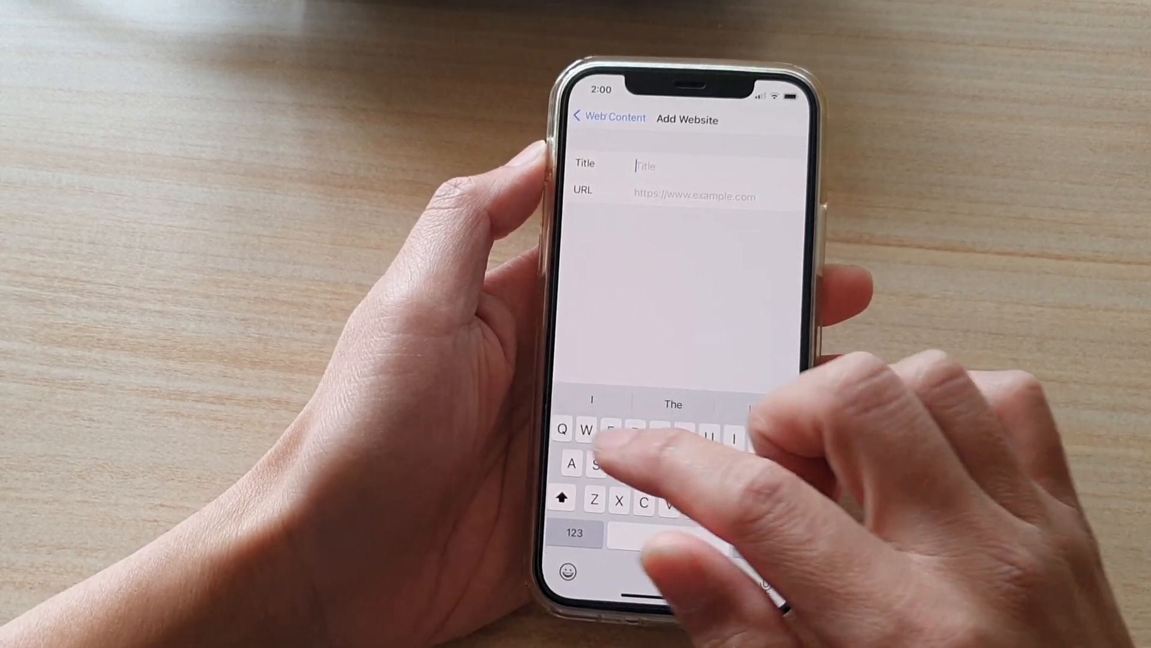
text(Www.)
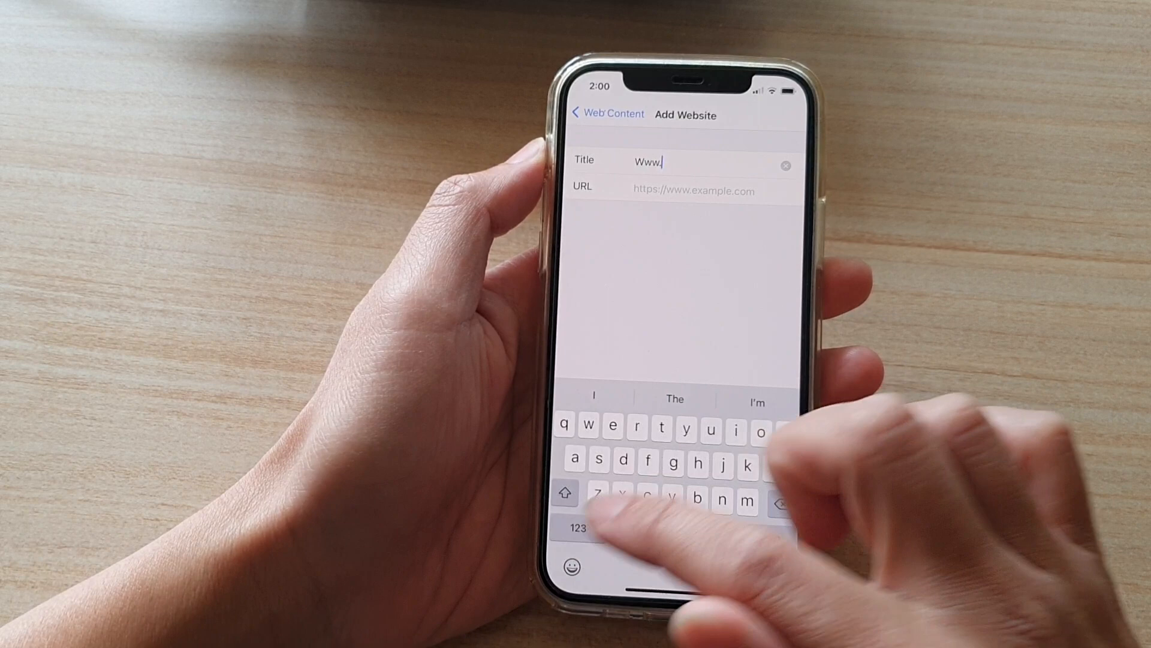
text(news.co)
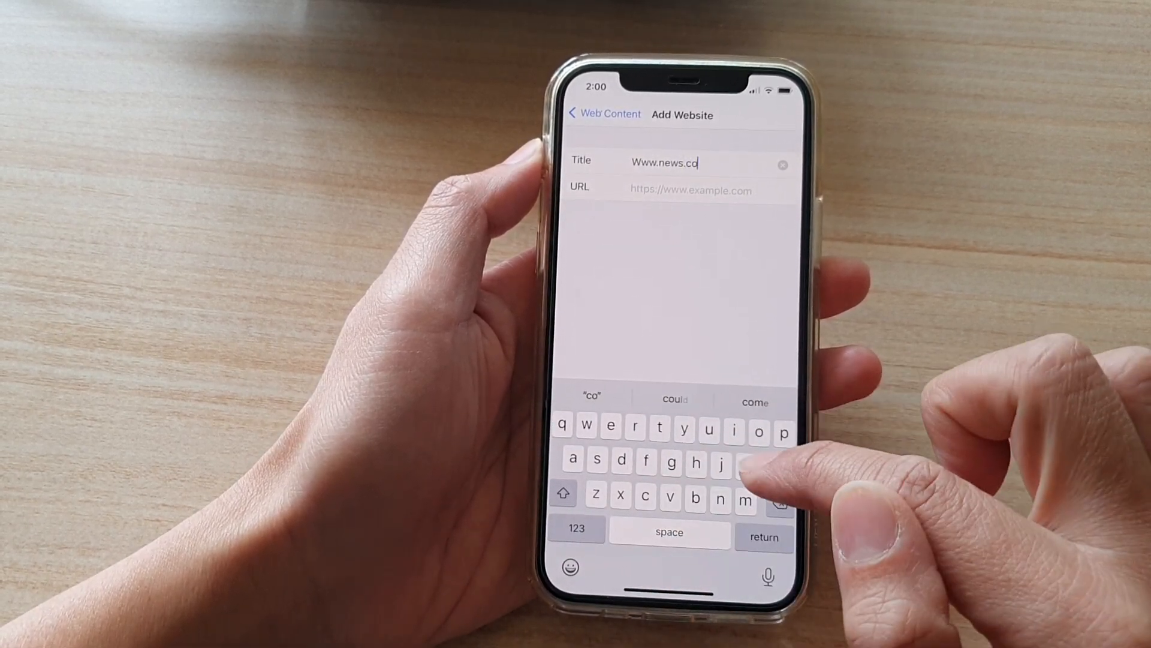
text(m)
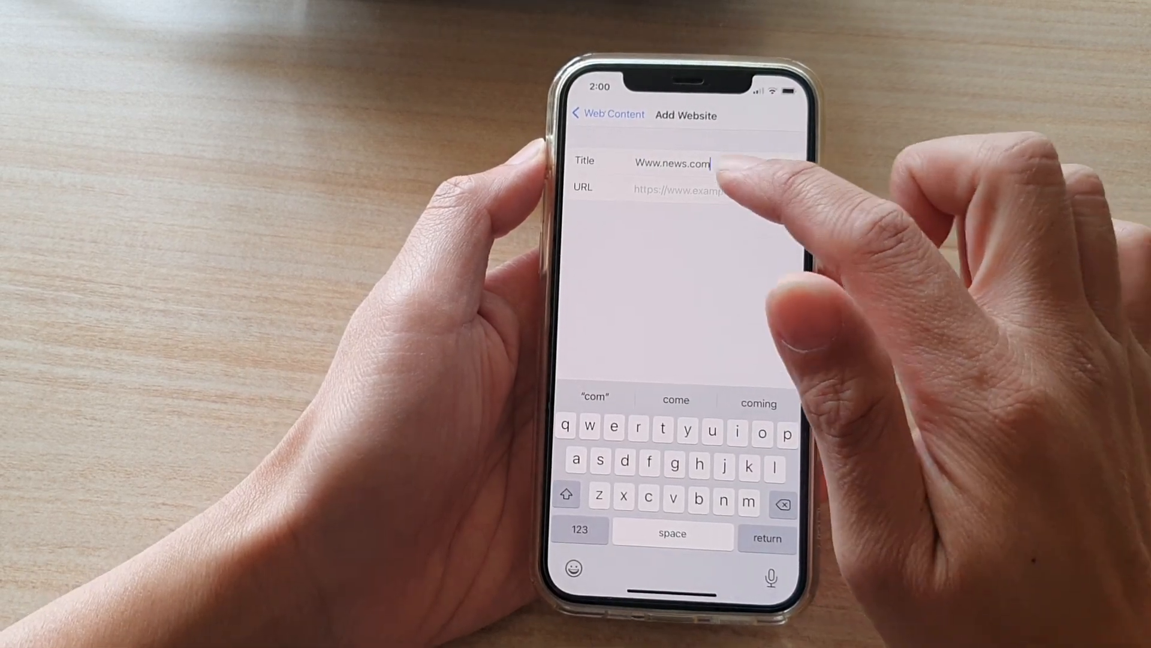
click(683, 187)
text(news.com)
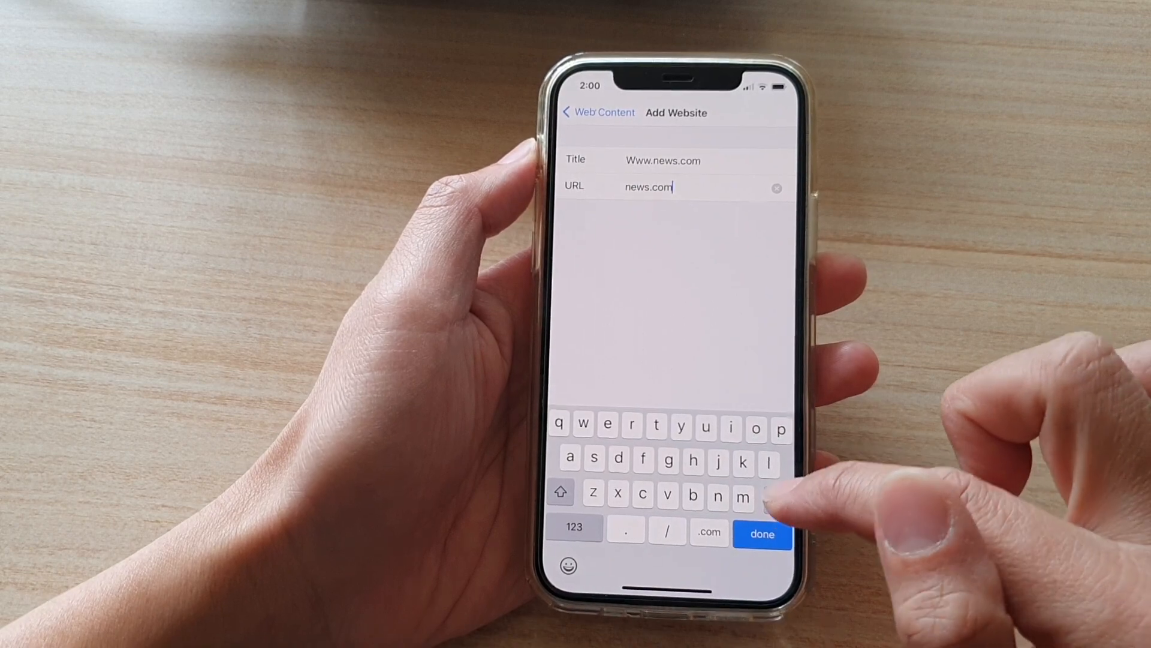
click(762, 533)
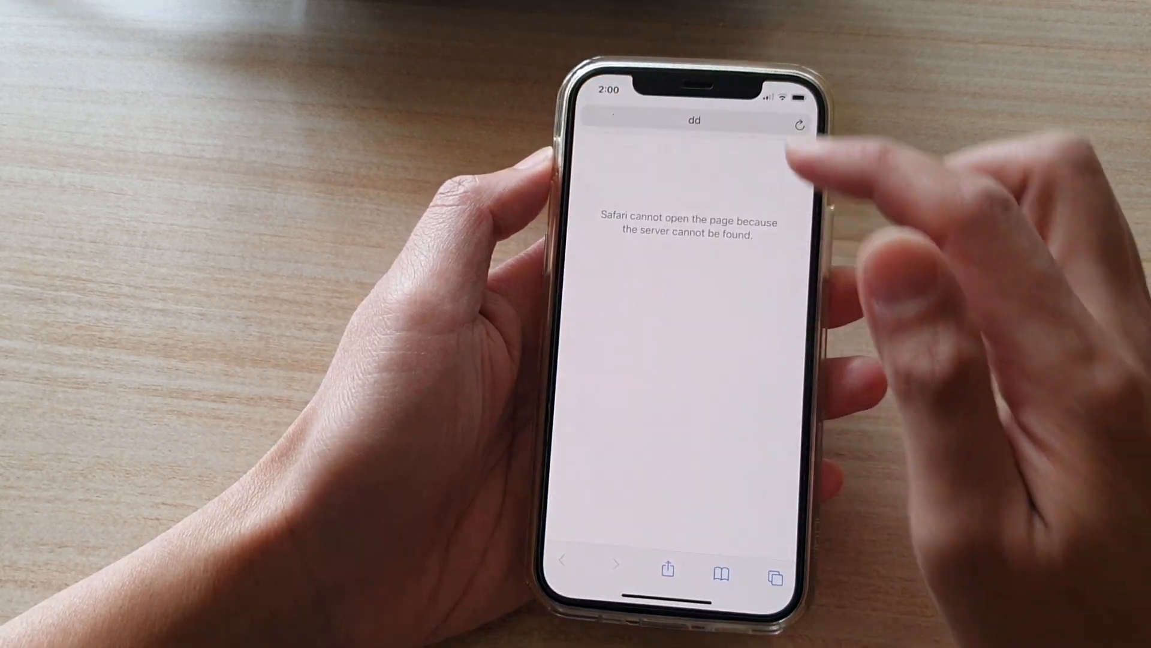
Step: Load the Google favorite in Safari, then select the address bar for a new site
click(693, 120)
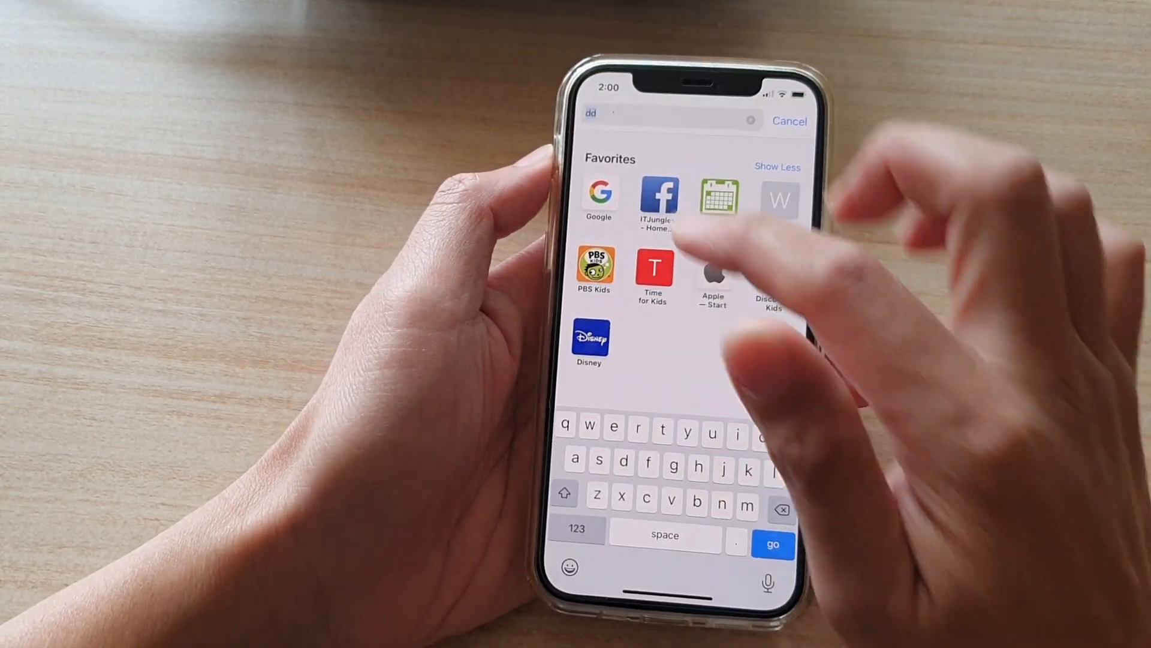
click(600, 199)
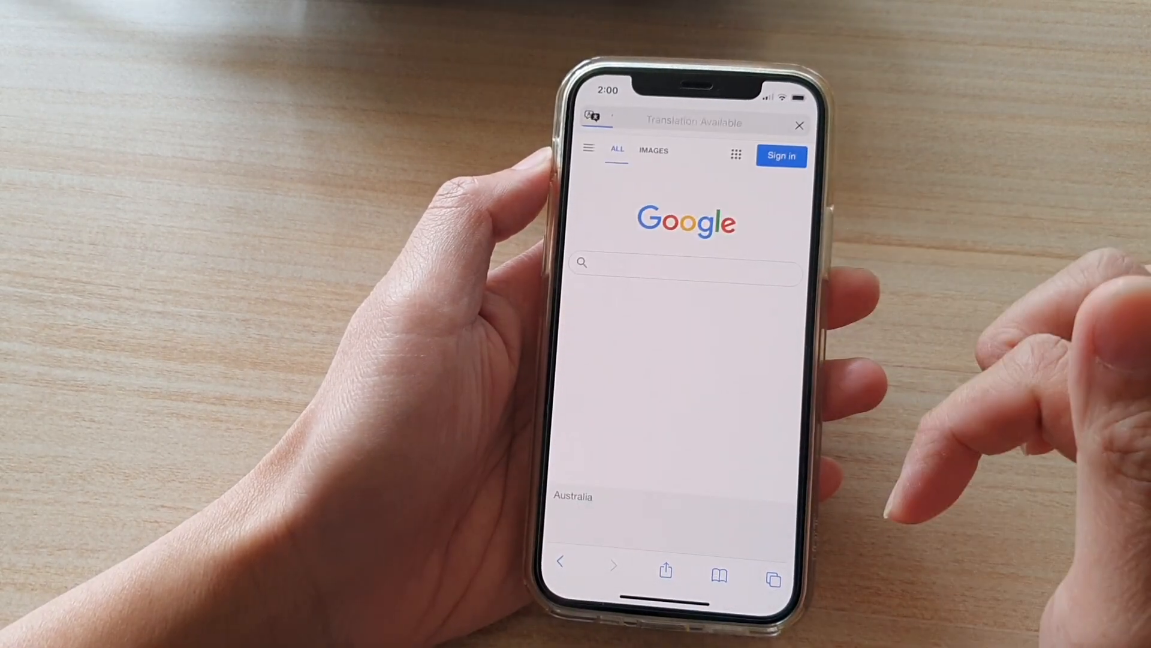
click(800, 124)
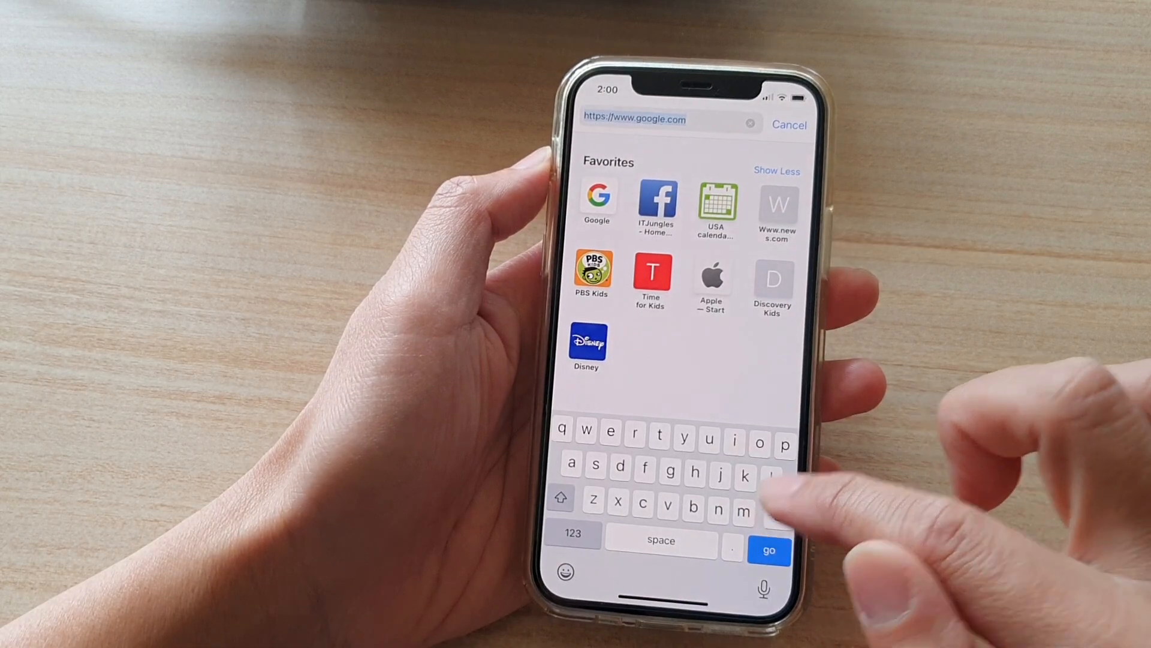
click(749, 123)
text(coolmathgames)
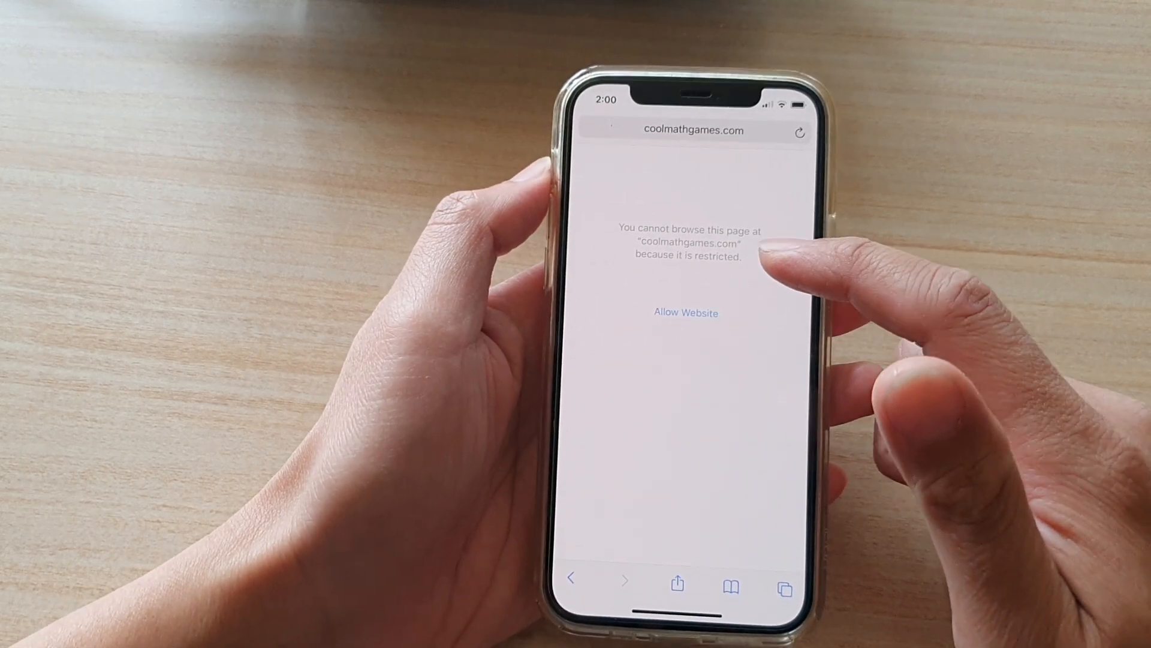
Step: Request Allow Website on blocked coolmathgames.com, then cancel the passcode prompt
click(685, 312)
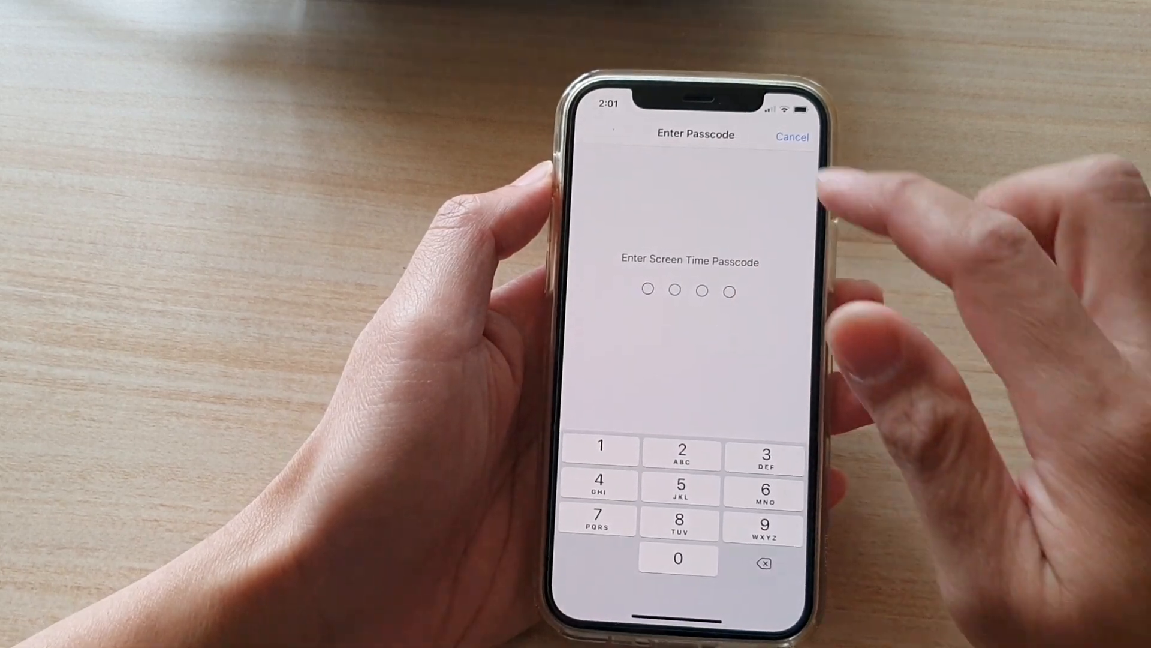
click(791, 138)
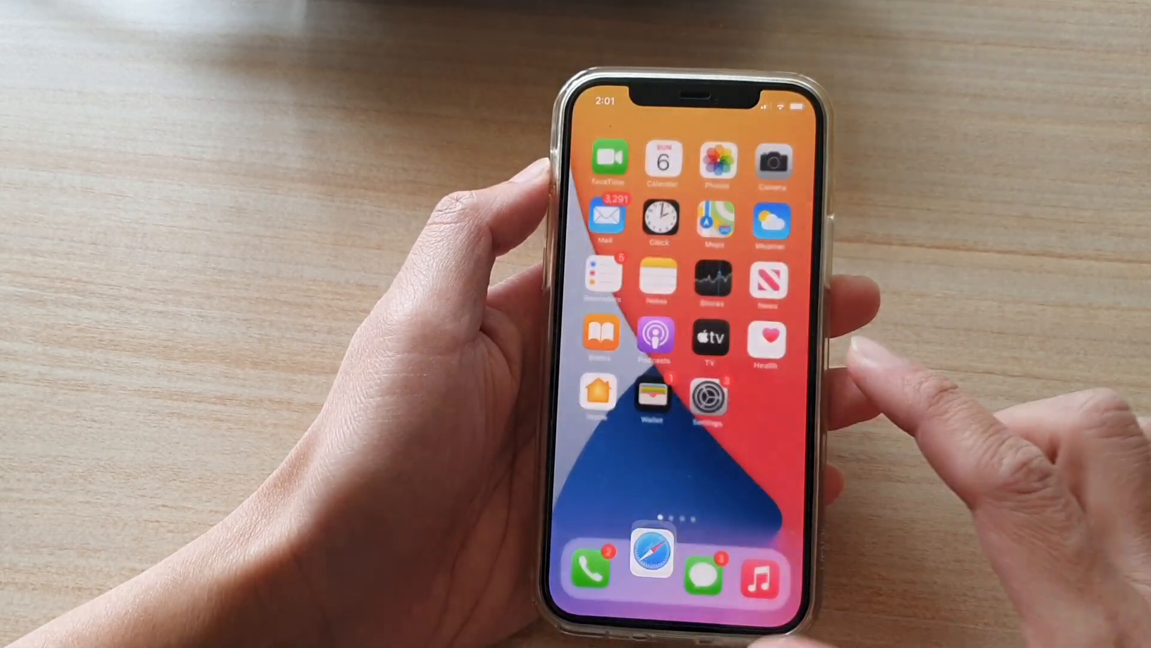